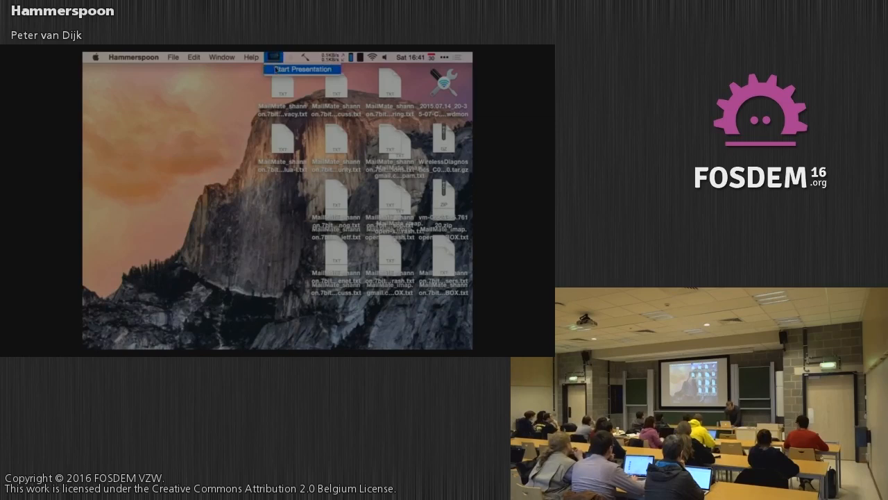
Start the slide presentation from the Hammerspoon menu bar so the 'Who am I?' slide appears
left_click(300, 69)
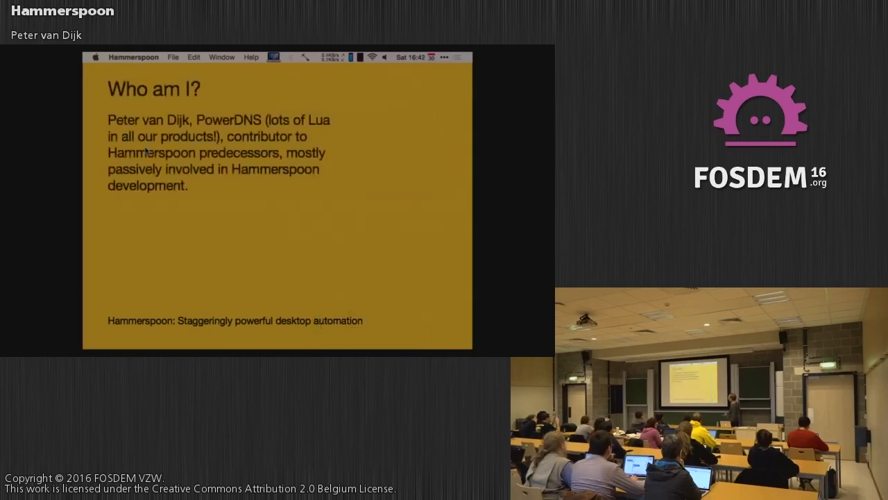
mouse_move(258, 261)
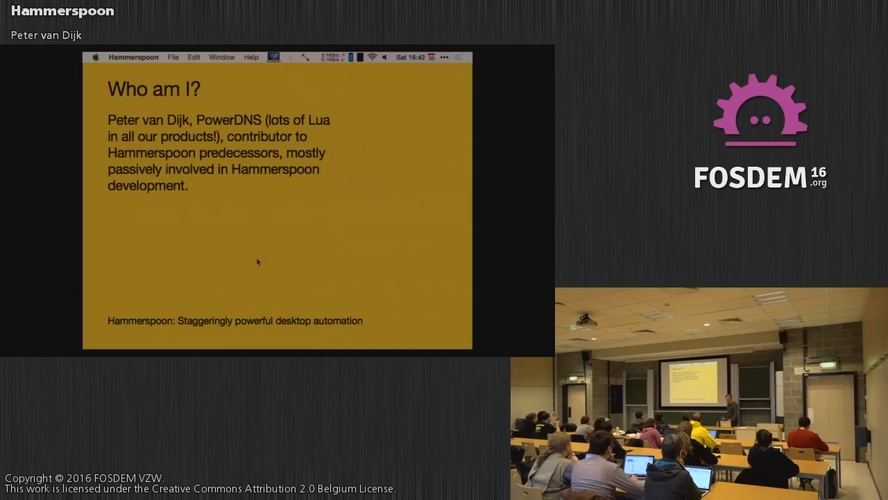
mouse_move(269, 280)
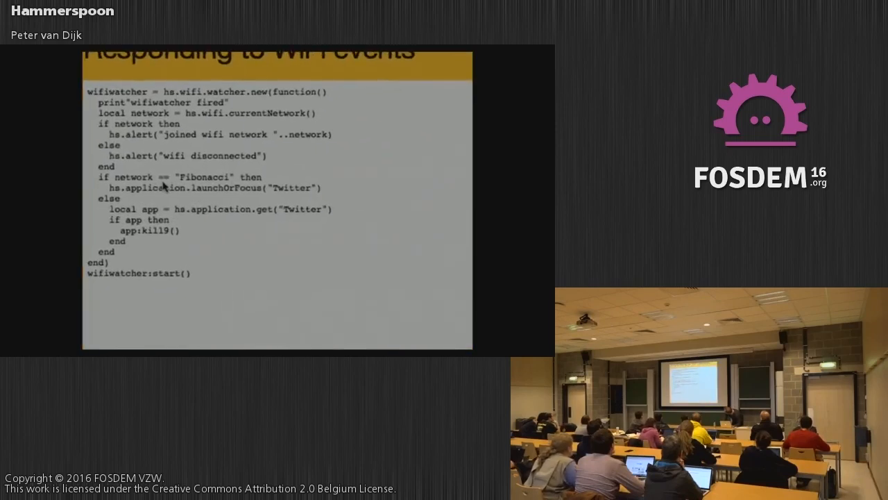
mouse_move(222, 316)
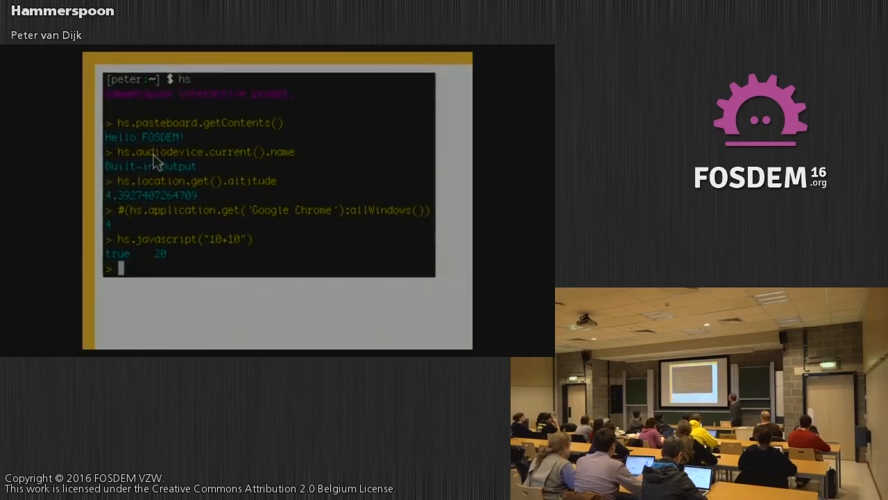
mouse_move(172, 253)
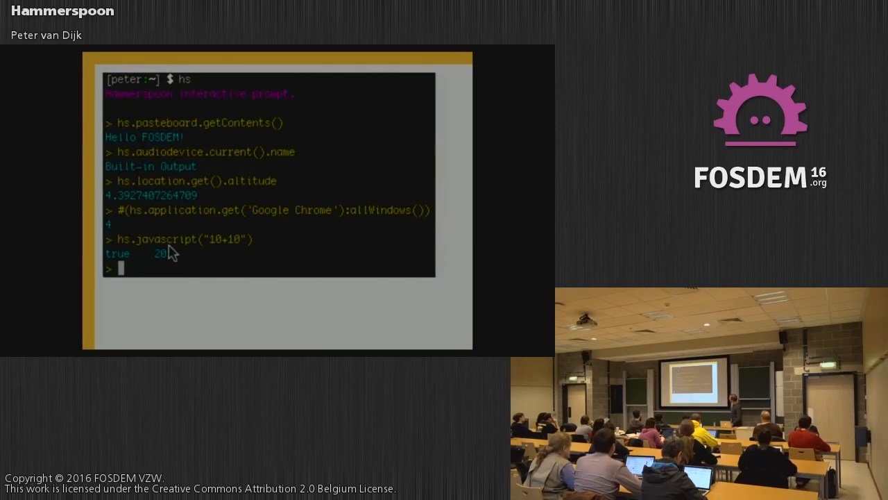
mouse_move(183, 309)
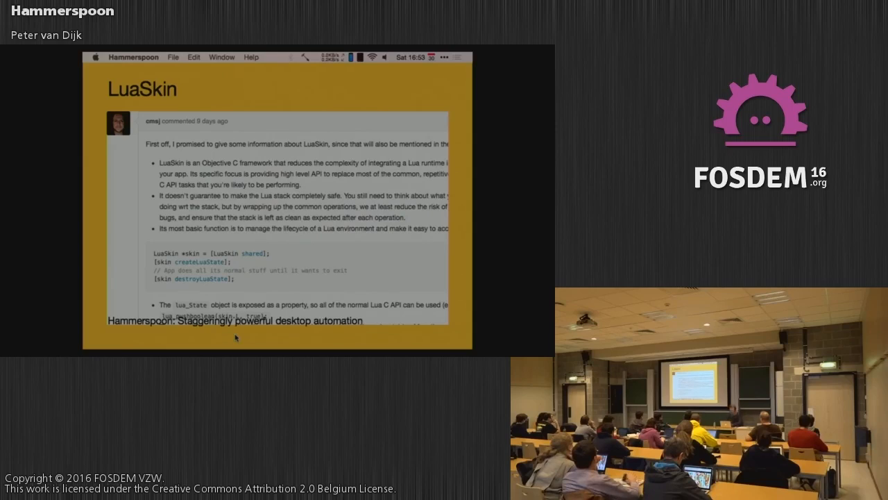
Scroll the LuaSkin notes down to the lua_State property, helper and luaL_Reg table section
scroll("down", 3)
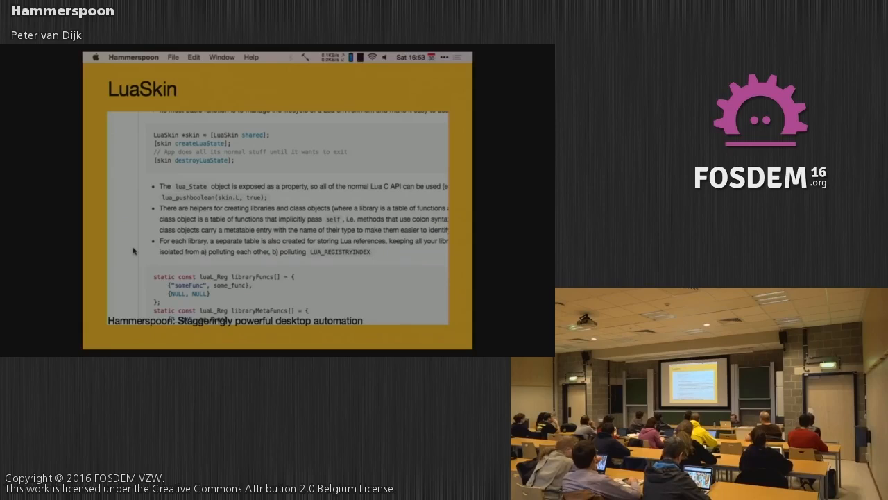
Scroll the LuaSkin notes to the NSObject conversion, callback registration example and lua_pcall traceback wrapper
scroll("down", 3)
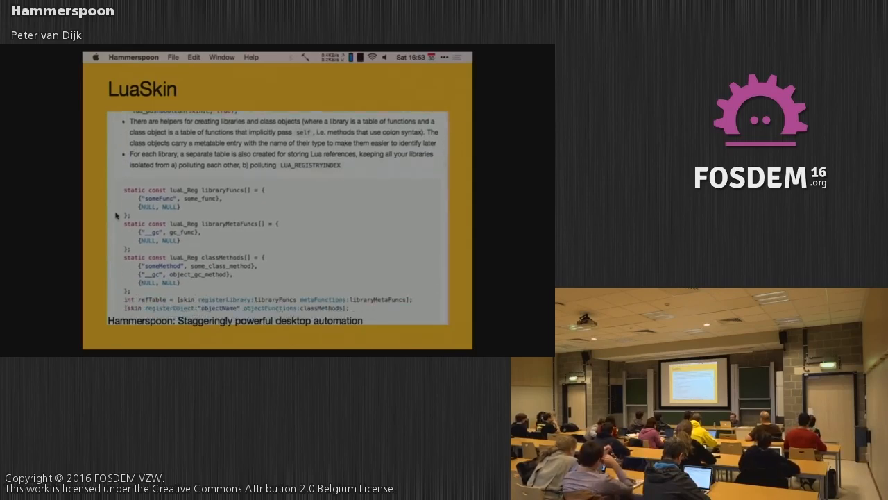
scroll("down", 3)
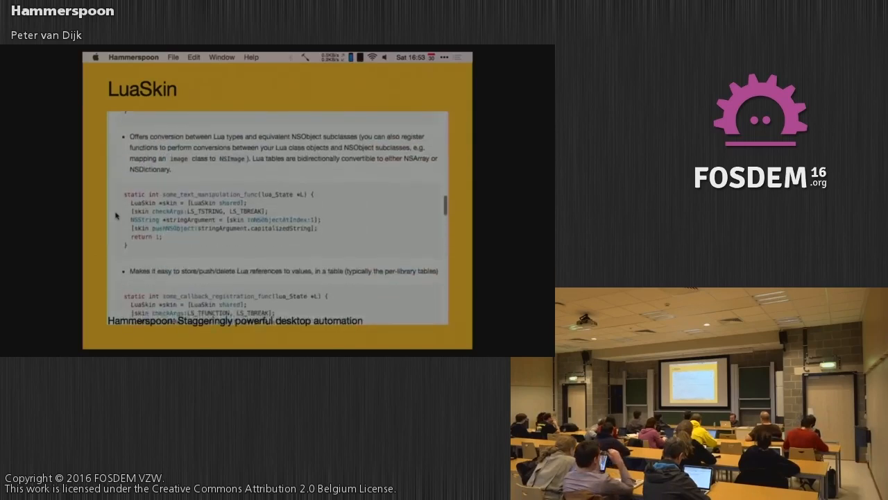
scroll("down", 3)
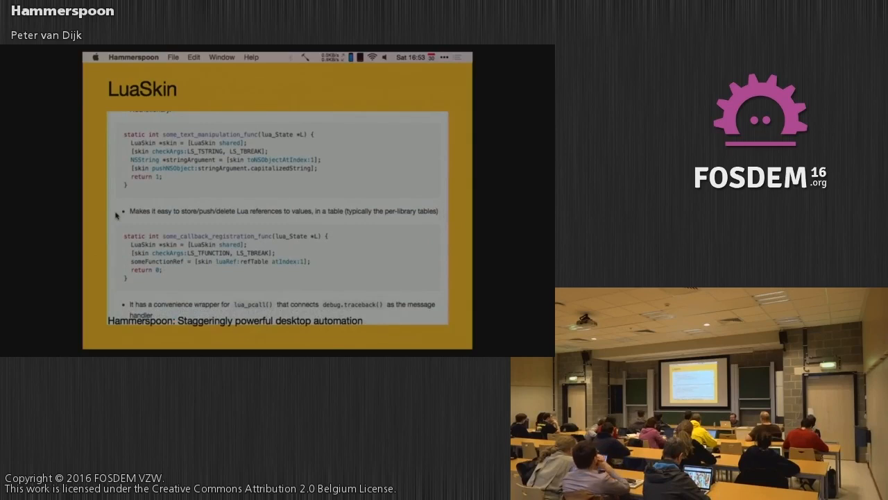
scroll("up", 3)
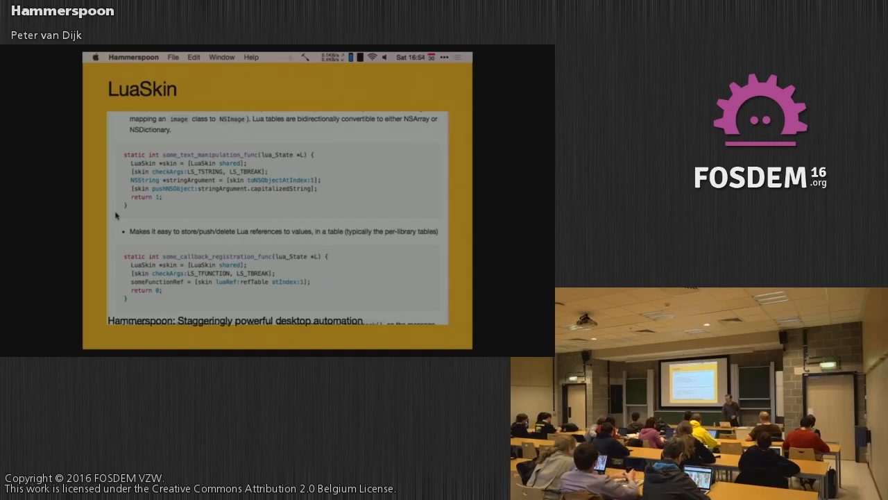
scroll("down", 3)
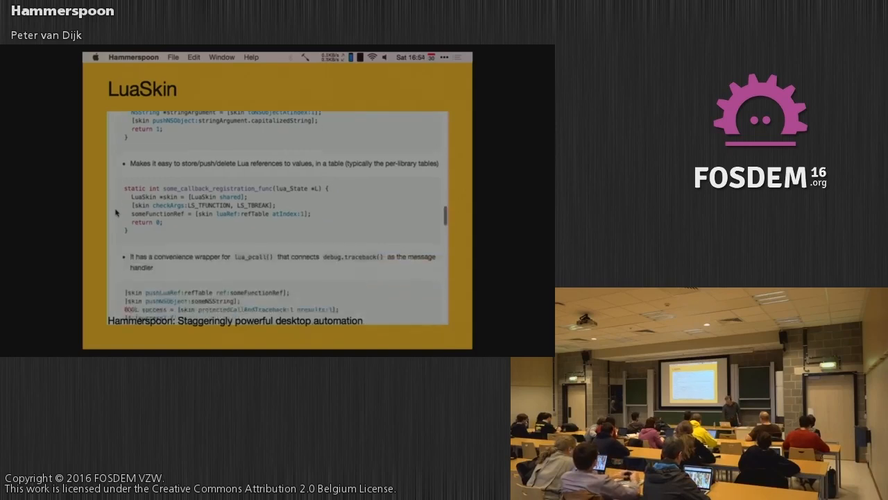